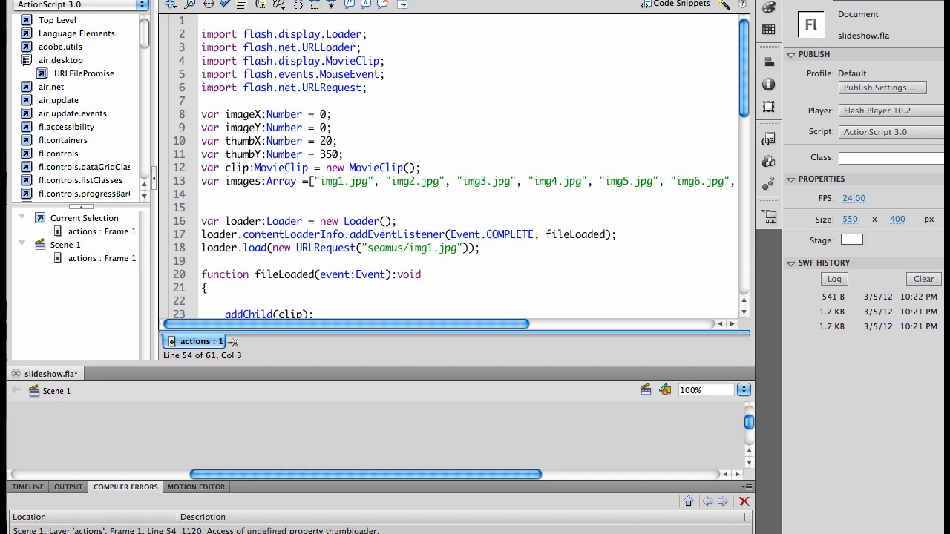
# Step: Scroll down the loadThumbs code to reach and remove the trace("thumb") line
pyautogui.scroll(-3)
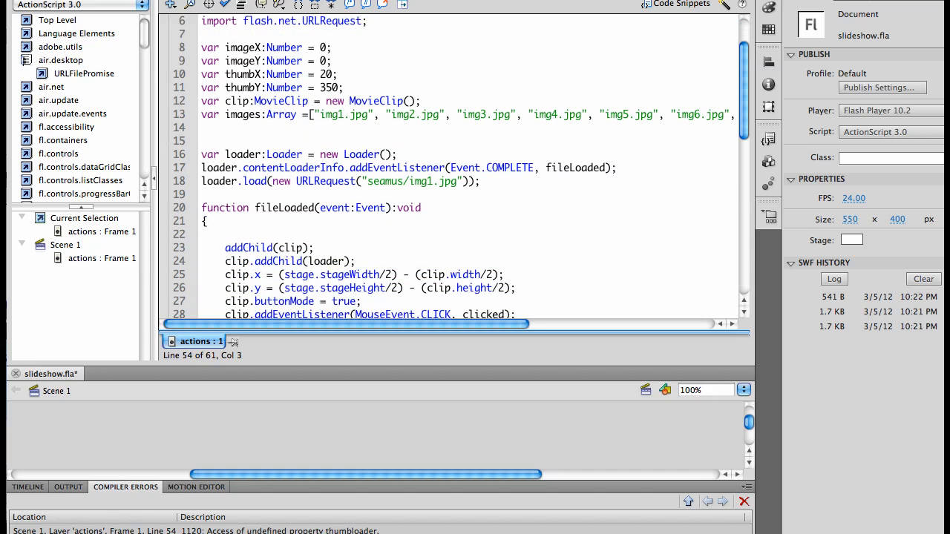
pyautogui.scroll(-3)
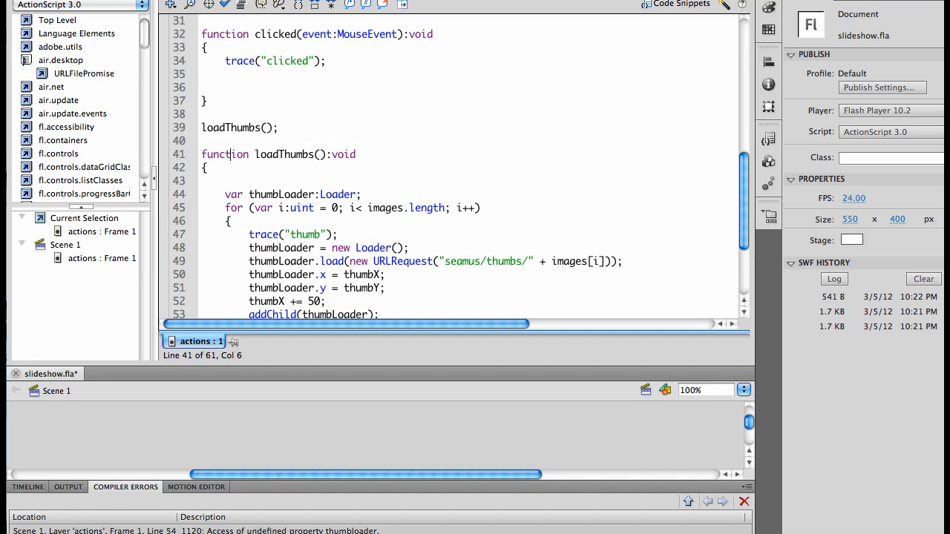
pyautogui.scroll(-3)
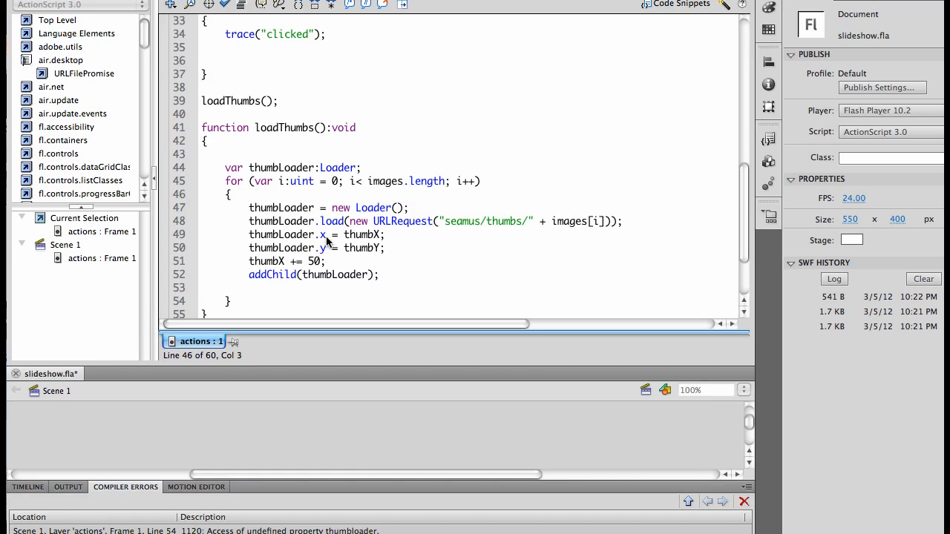
pyautogui.moveTo(331, 253)
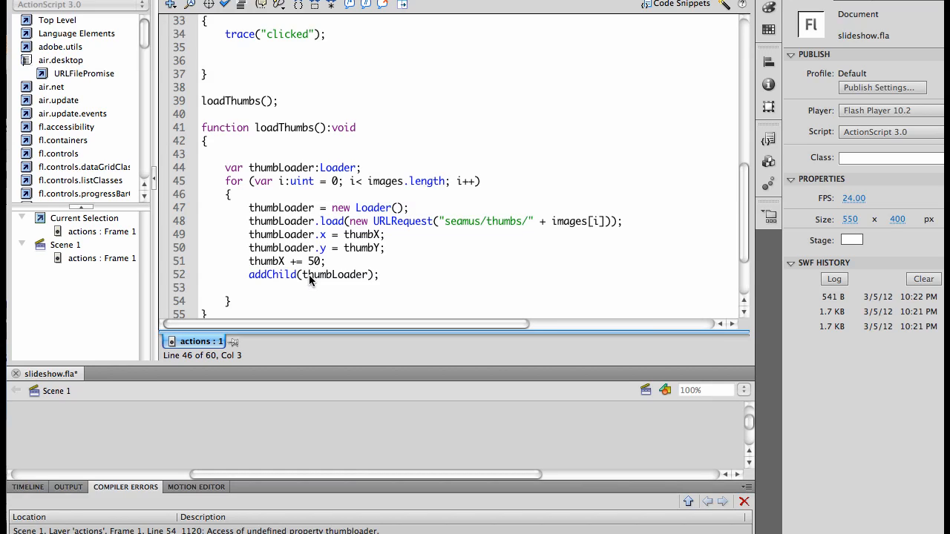
pyautogui.moveTo(254, 217)
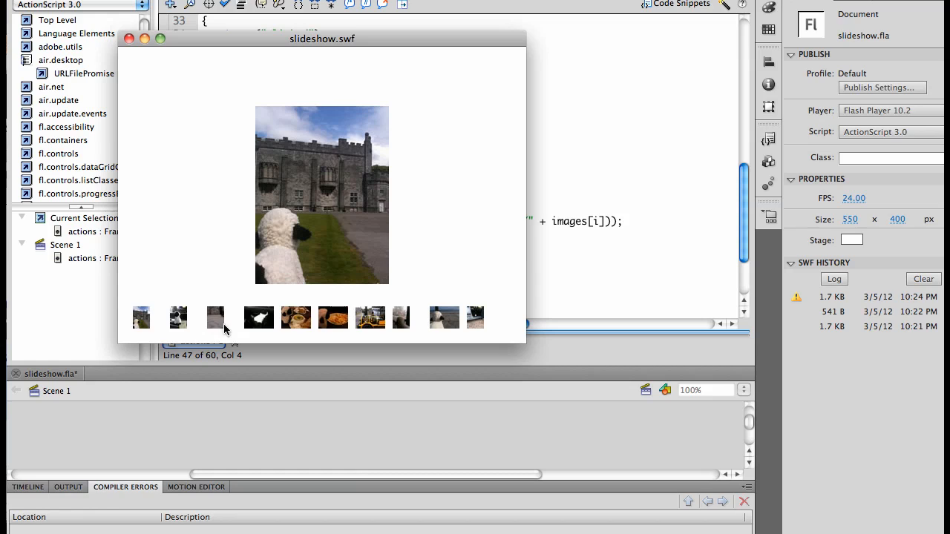
pyautogui.moveTo(476, 323)
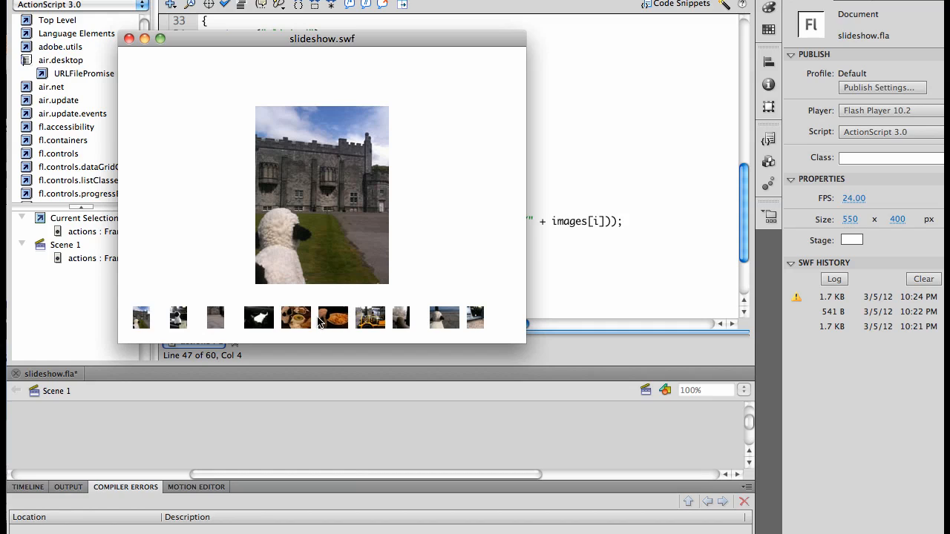
pyautogui.moveTo(376, 314)
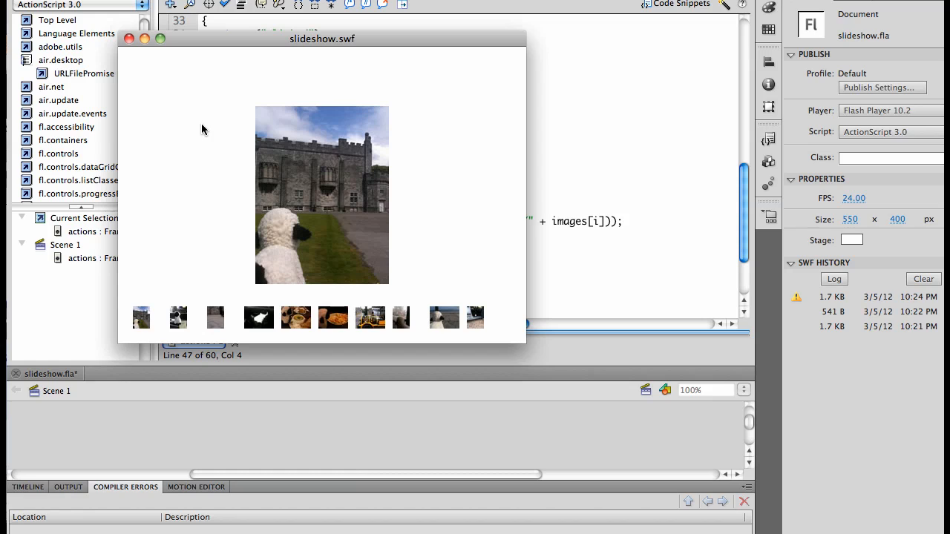
pyautogui.moveTo(131, 39)
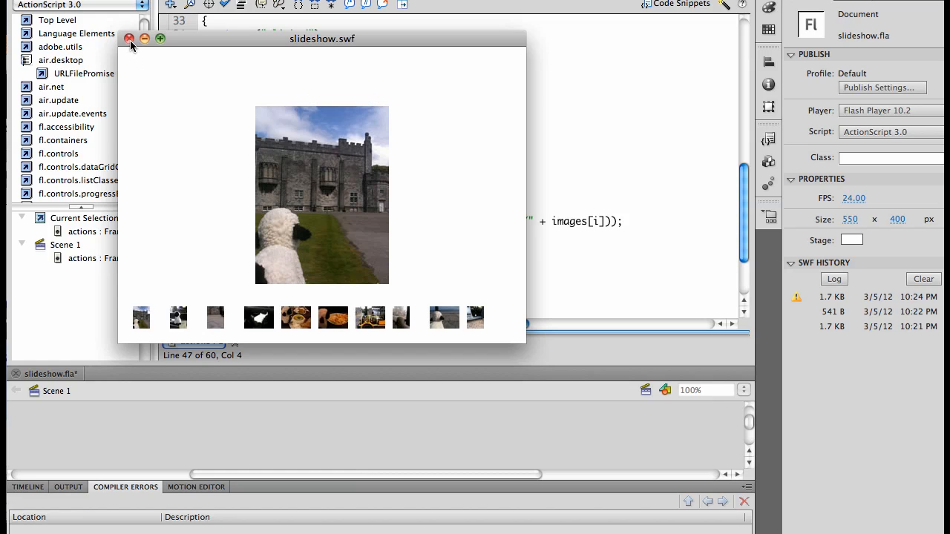
# Step: Close the slideshow.swf test window after confirming ten thumbnails appear below the photo
pyautogui.click(129, 39)
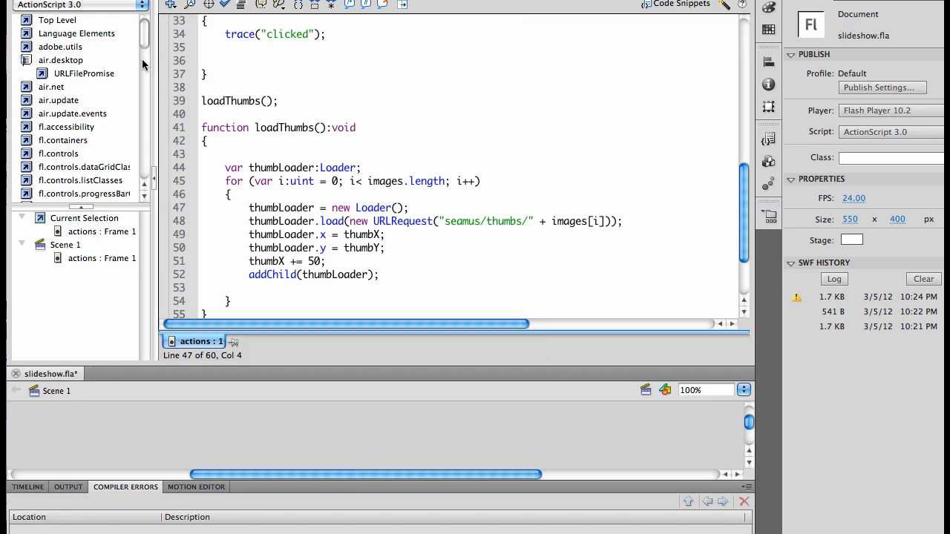